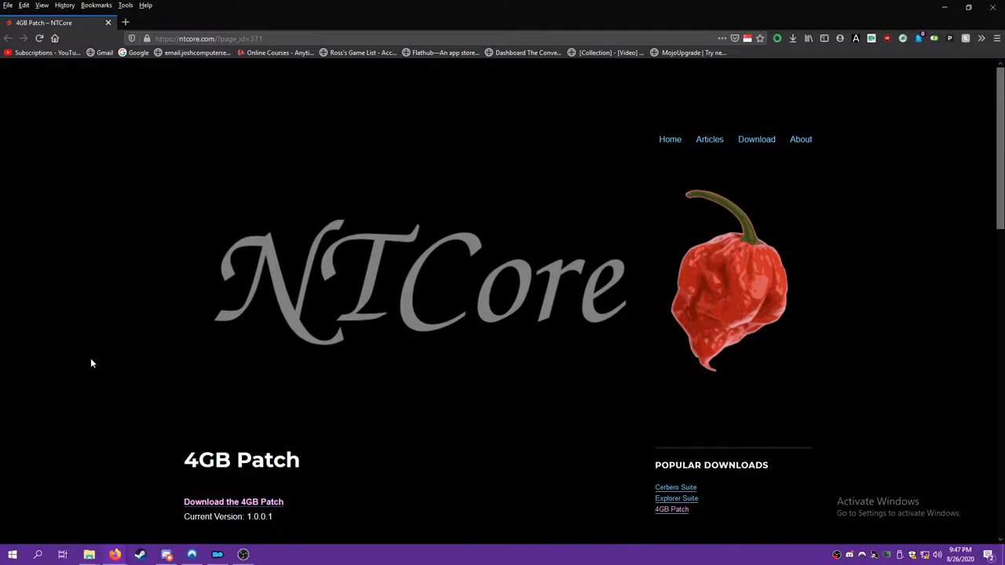
# Browse the Fallout New Vegas folder and patch FalloutNV.exe with 4GB Patch.
pyautogui.scroll(-3)
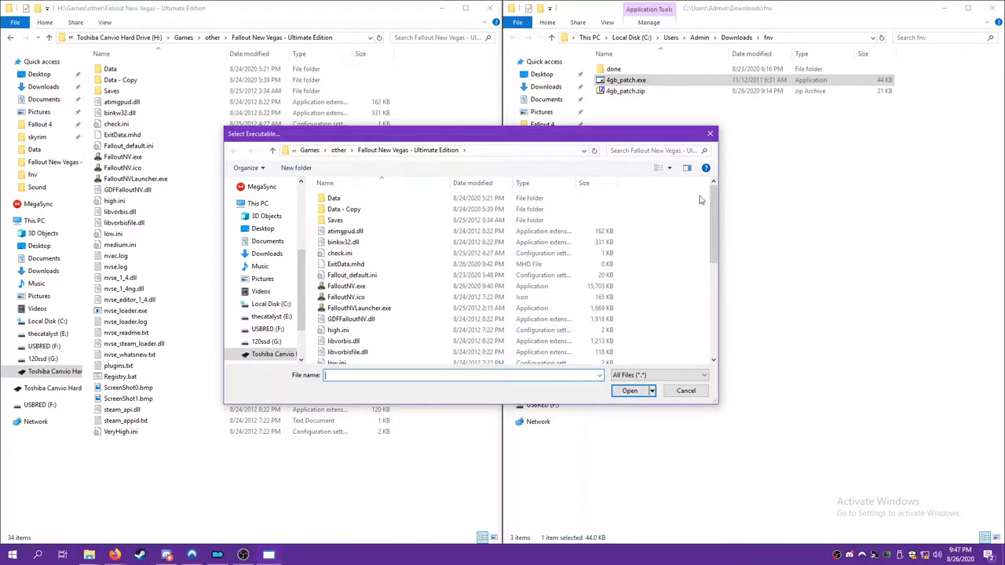
pyautogui.moveTo(347, 297)
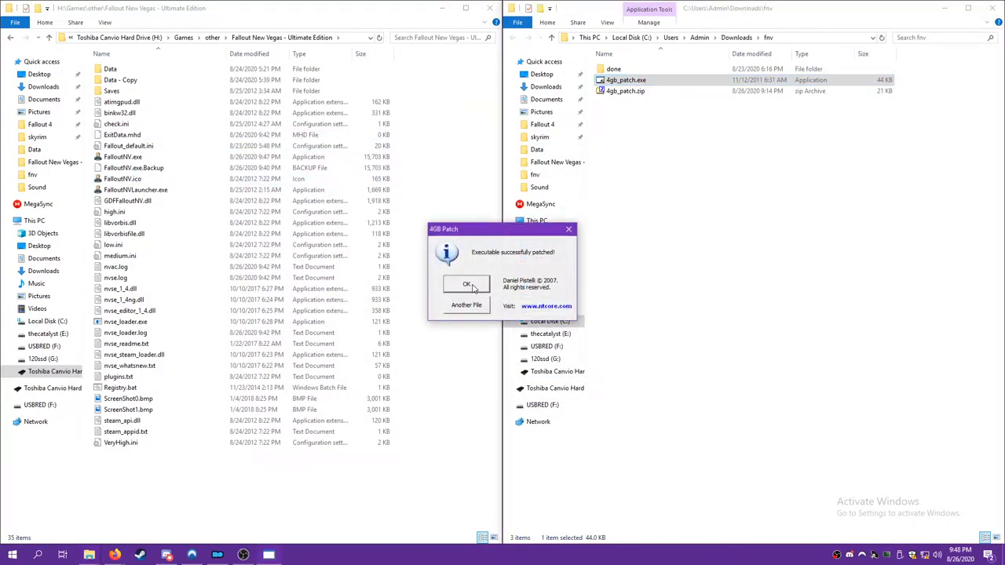
# Dismiss the patch-success message, review FalloutNV.exe.Backup in the game folder, and switch to Mod Organizer.
pyautogui.click(467, 283)
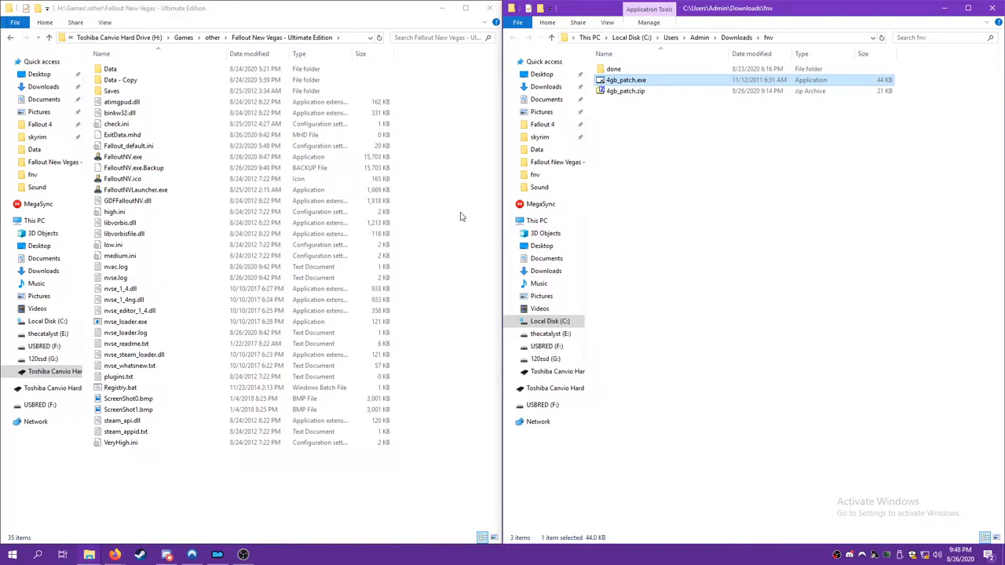
pyautogui.moveTo(458, 220)
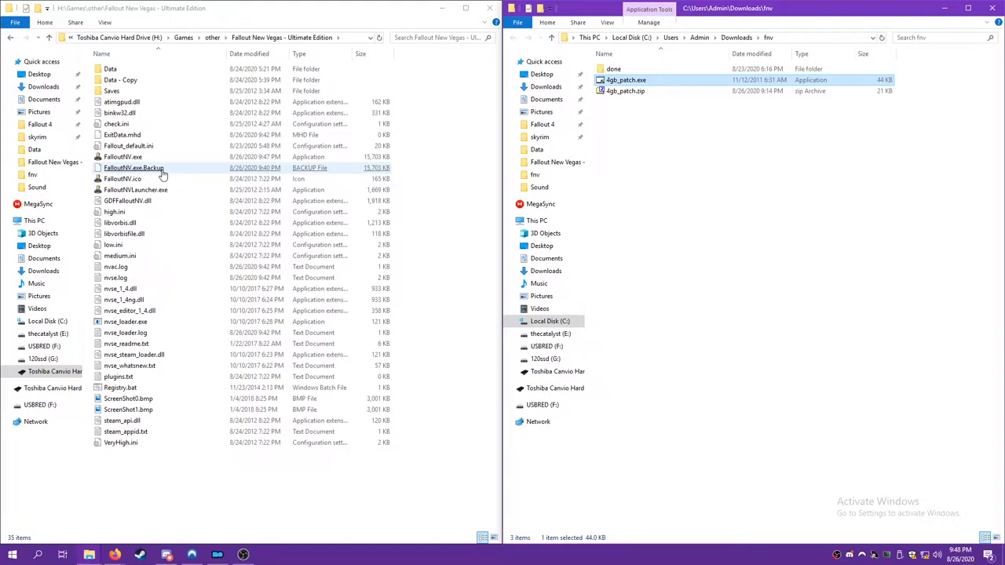
pyautogui.click(122, 157)
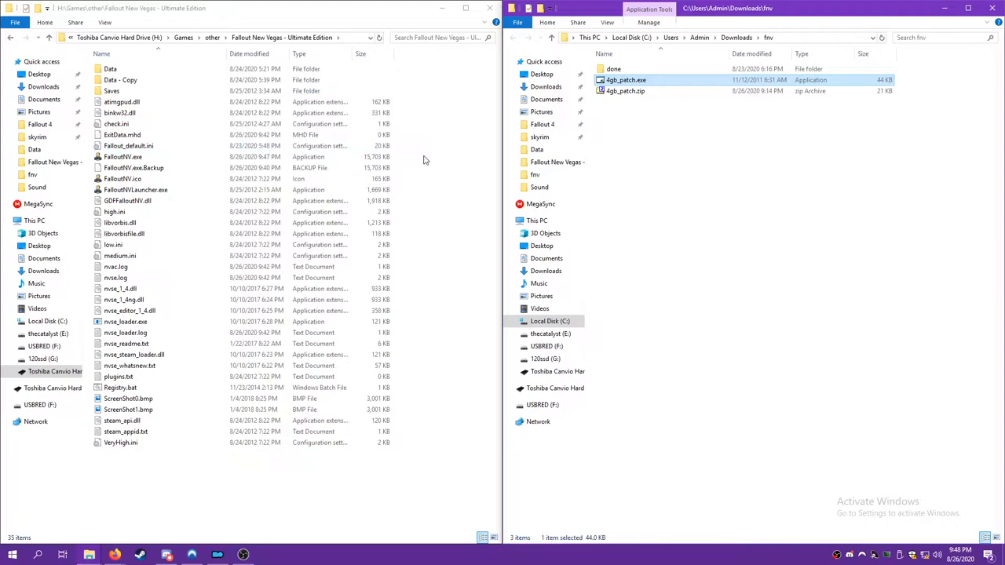
pyautogui.moveTo(437, 179)
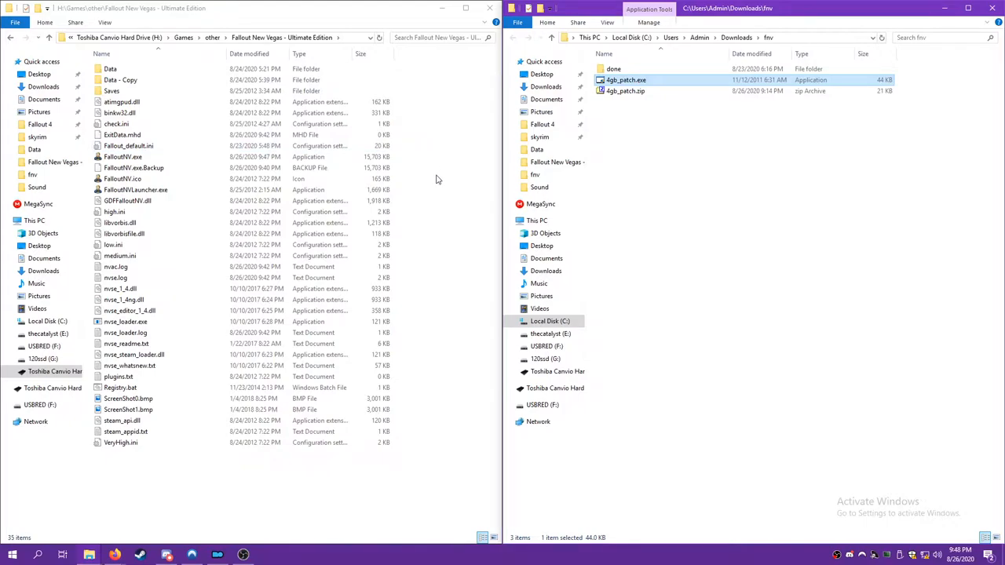
pyautogui.click(119, 387)
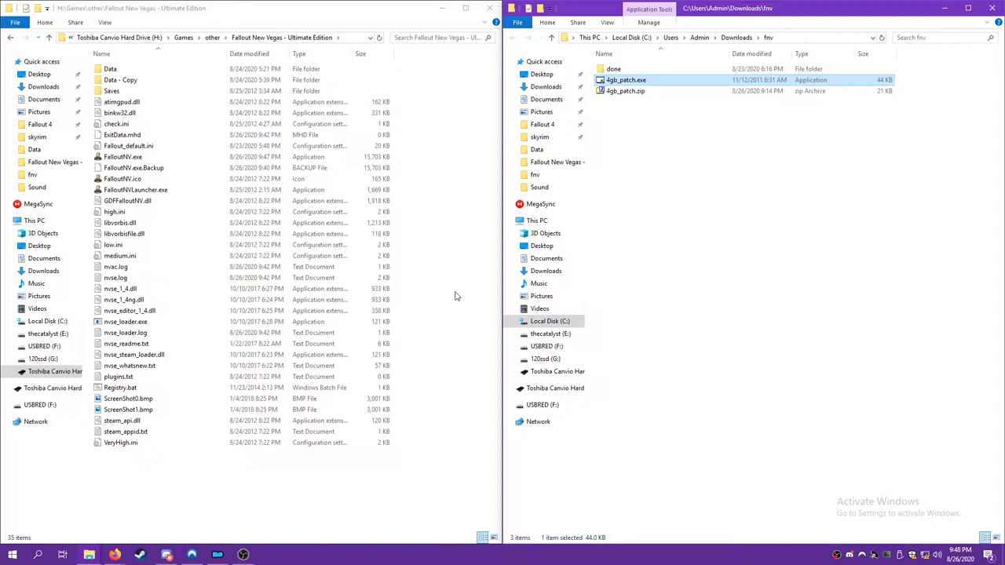
pyautogui.click(126, 322)
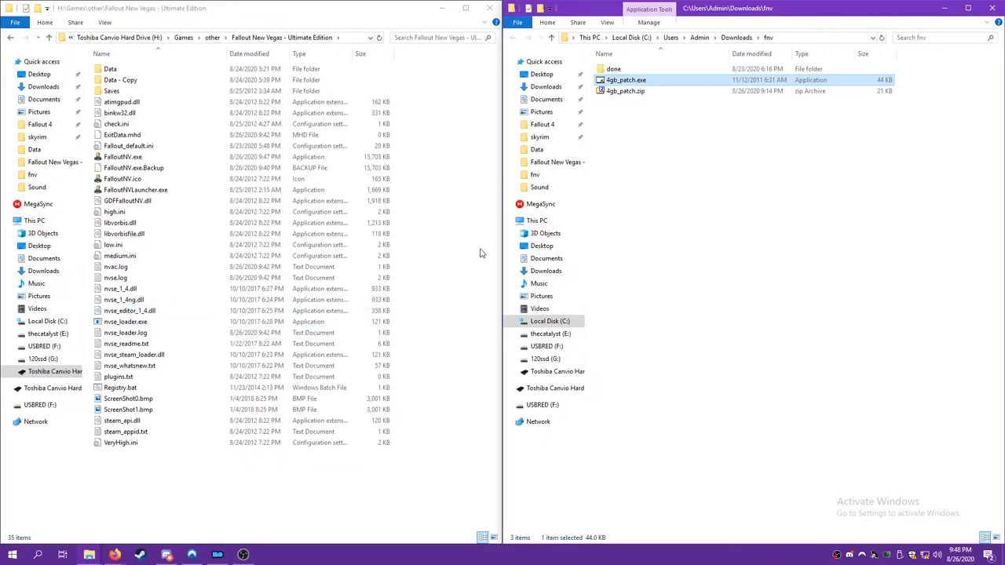
pyautogui.moveTo(330, 508)
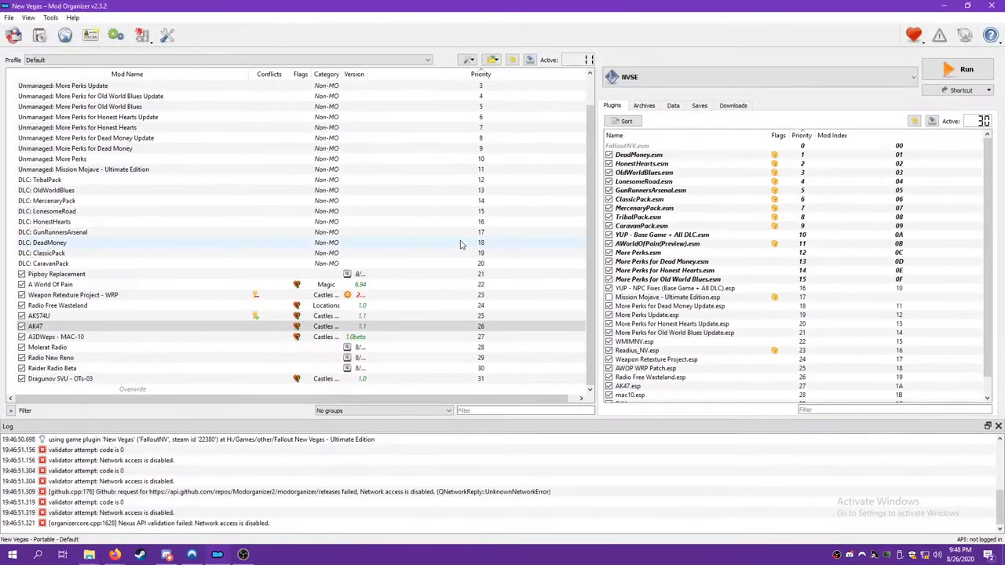
# Run Fallout New Vegas with NVSE from Mod Organizer and choose Continue on the main menu.
pyautogui.click(967, 69)
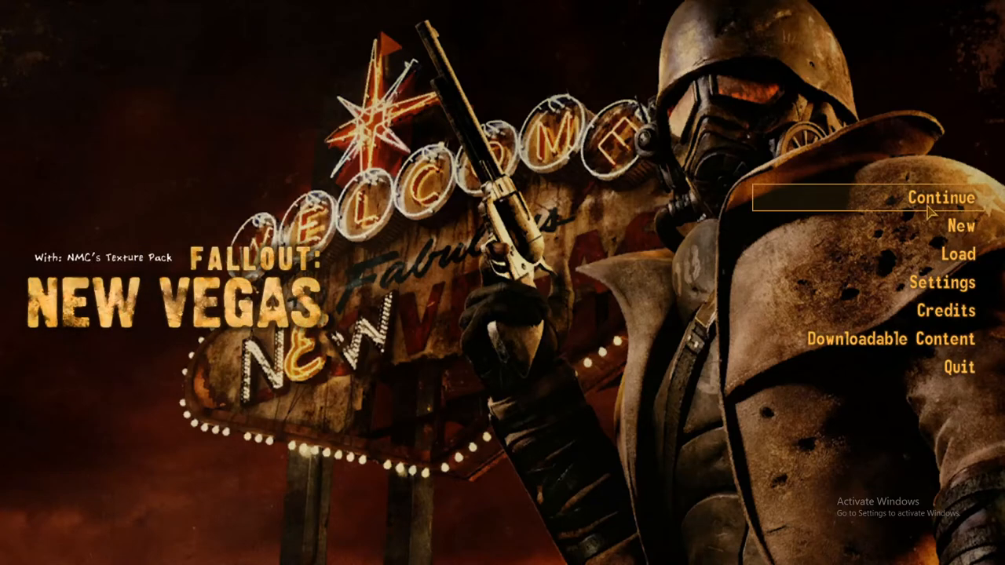
pyautogui.click(941, 198)
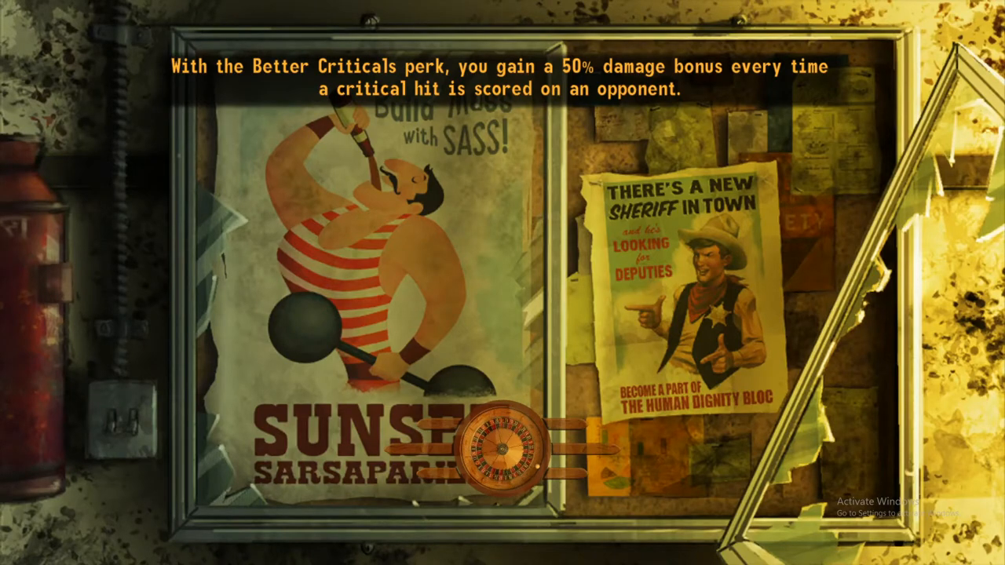